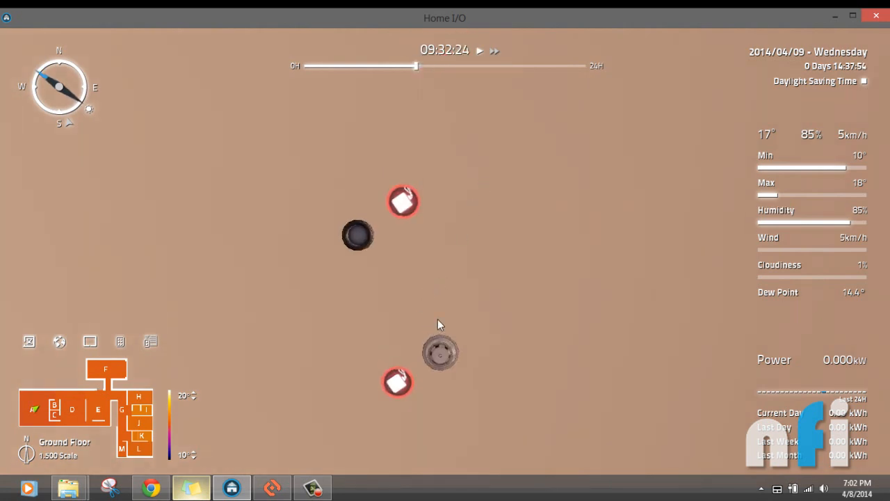
mouse_move(487, 294)
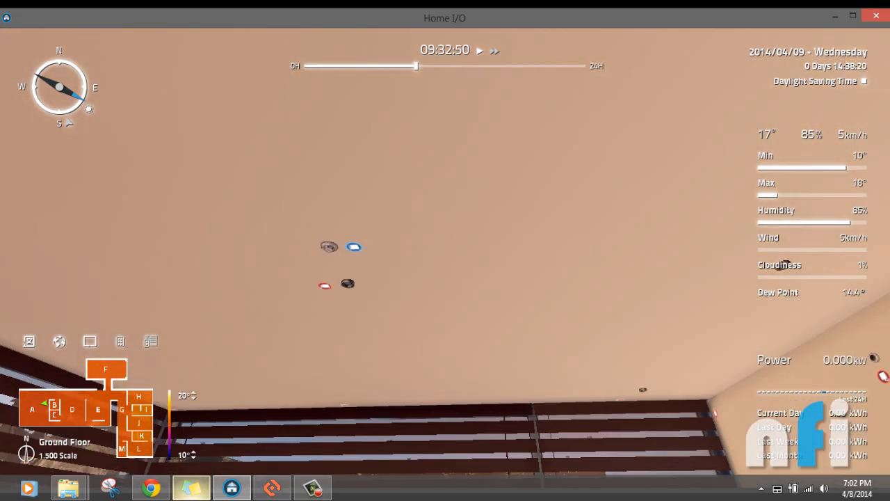
Step: In Connect I/O, connect the A - Smoke Detector output to the E - Siren input
click(272, 487)
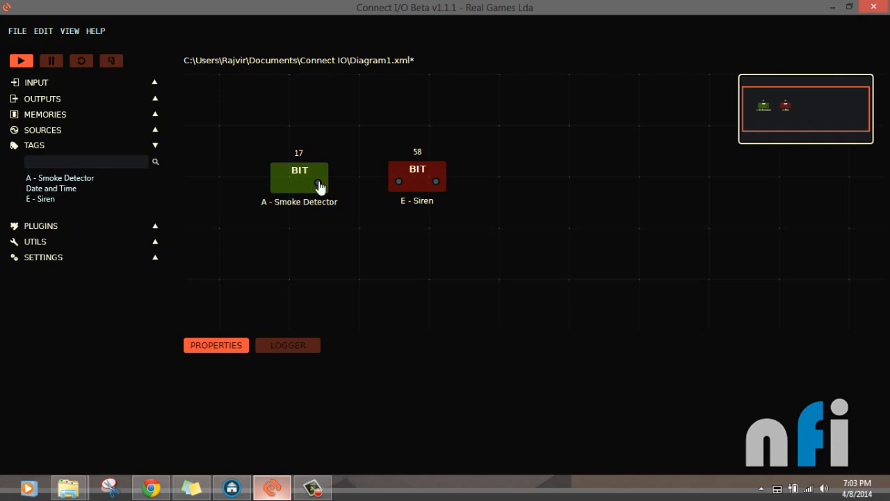
drag(318, 182, 398, 181)
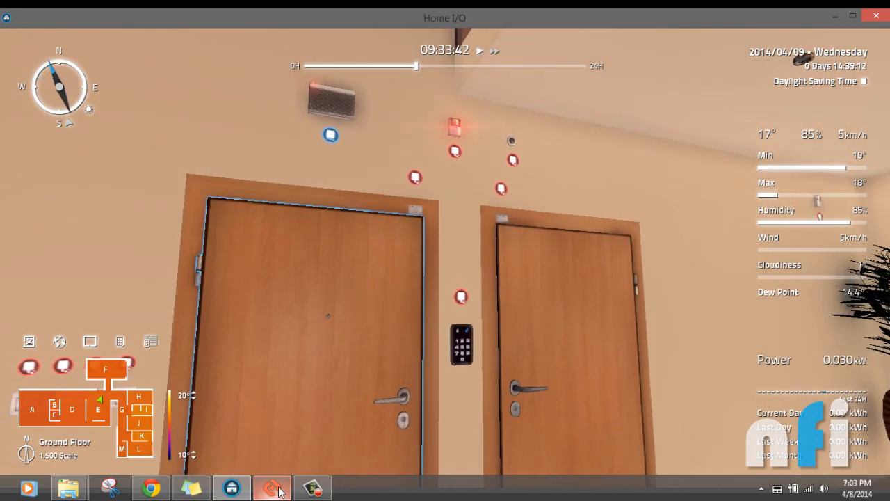
Step: Return to the Home I/O window from the taskbar
click(271, 487)
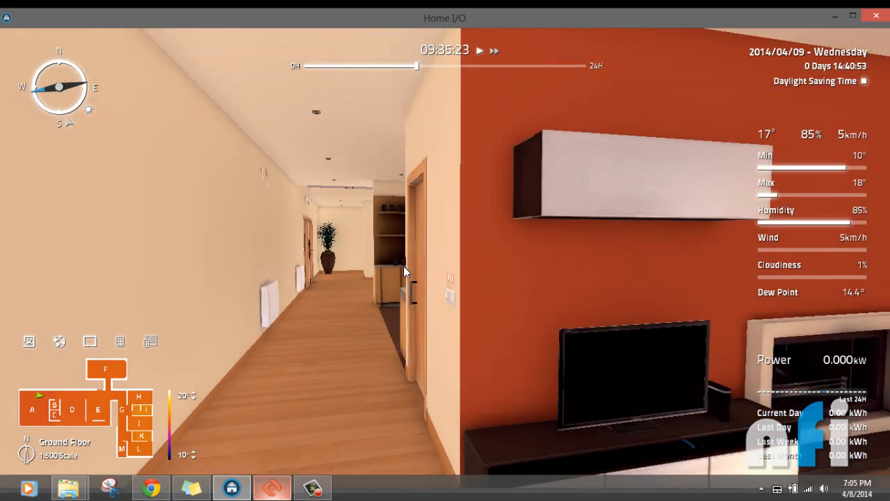
Step: In Connect I/O, select the E - Siren block to show its properties (address 58)
click(271, 487)
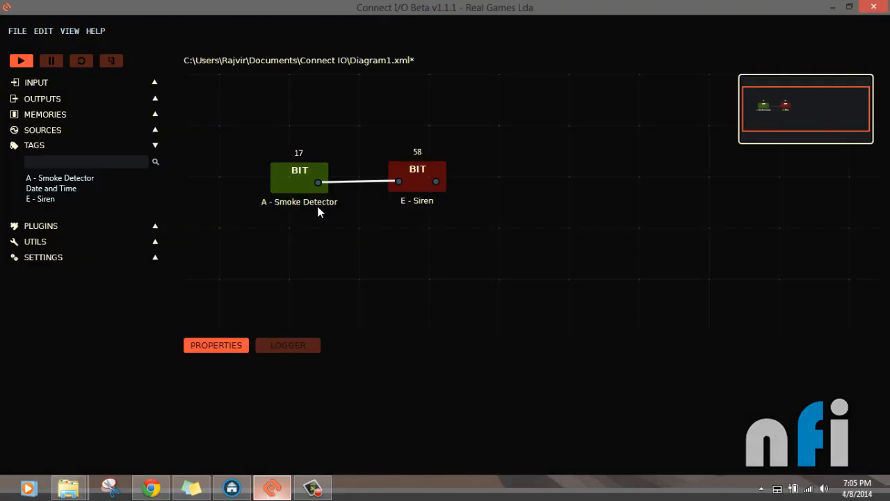
click(417, 178)
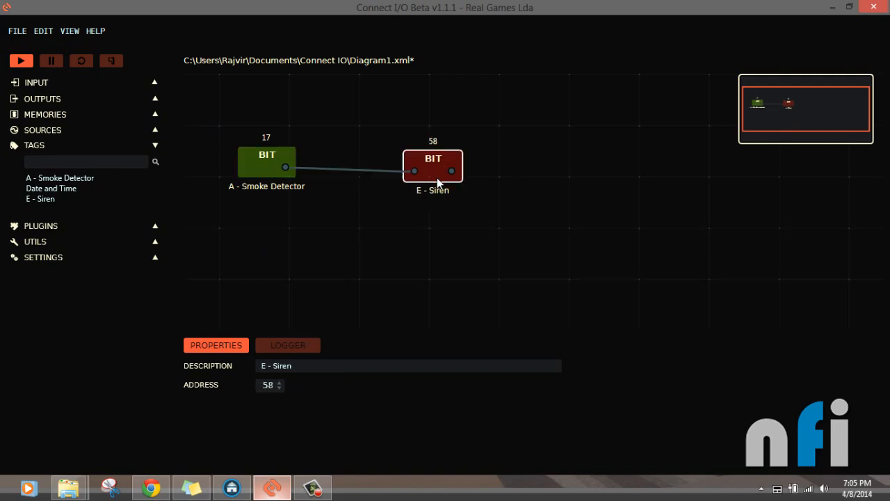